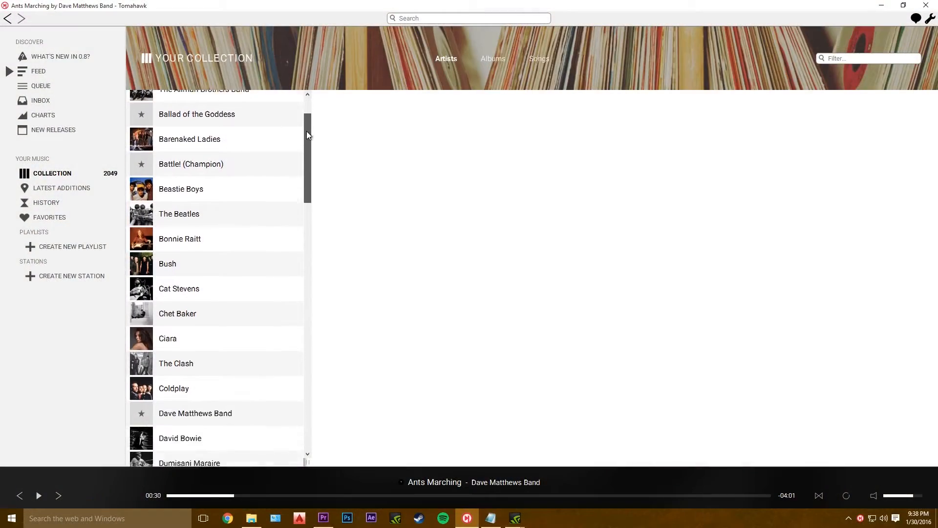
Step: Scroll down through the Tomahawk Artists list to browse the collection
scroll("down", 3)
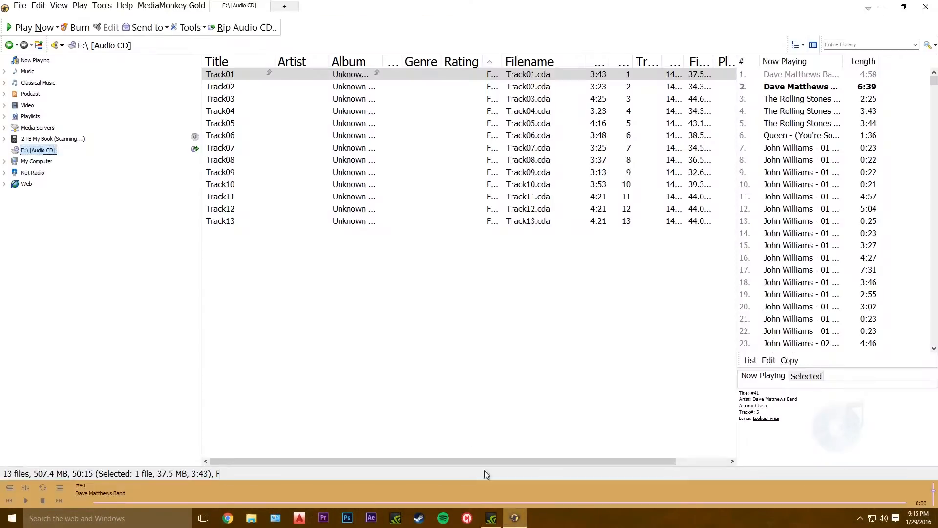
Step: Auto-tag the audio CD from the web, refining the search from 'ciara' to 'Ciara - goodies'
right_click(38, 149)
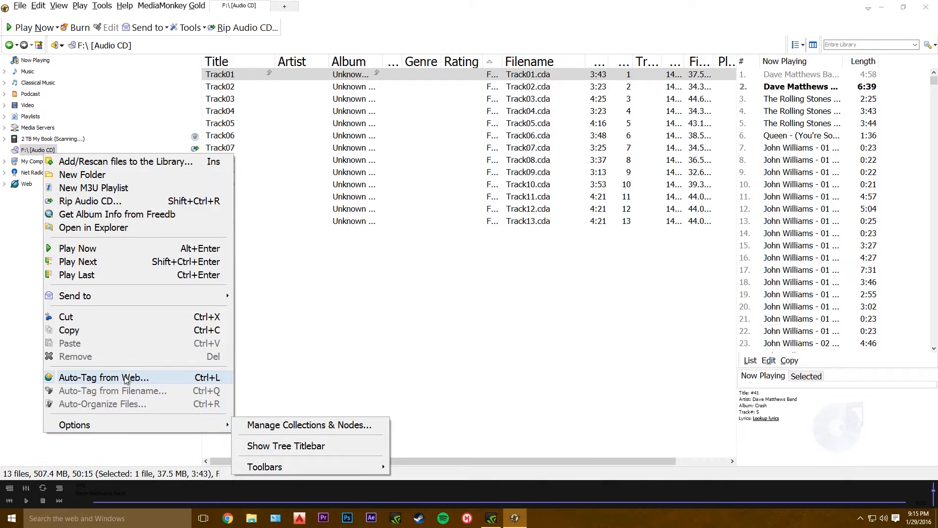
left_click(103, 376)
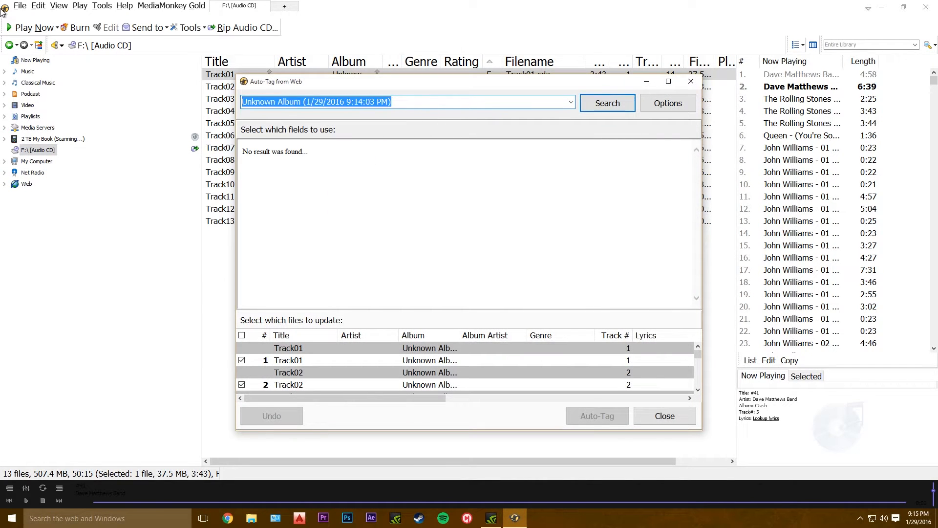
type("ciara")
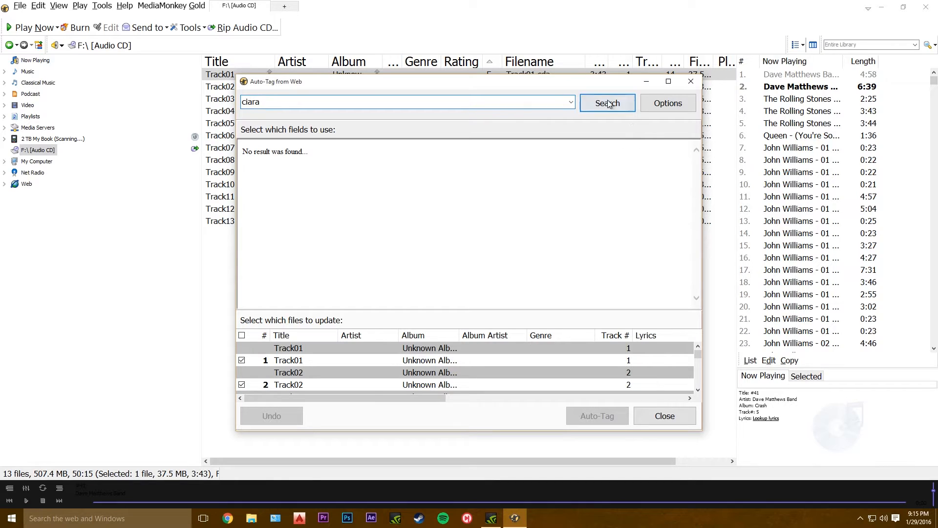
left_click(607, 103)
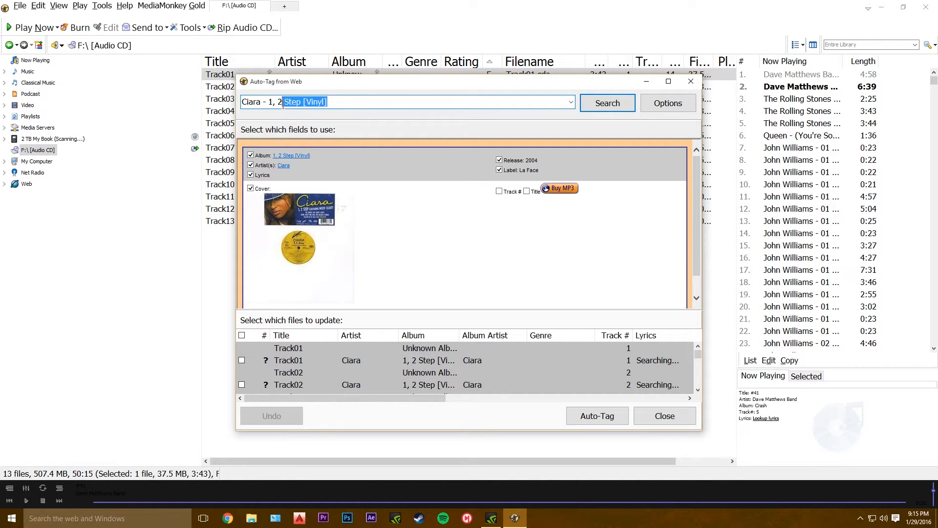
key("Delete")
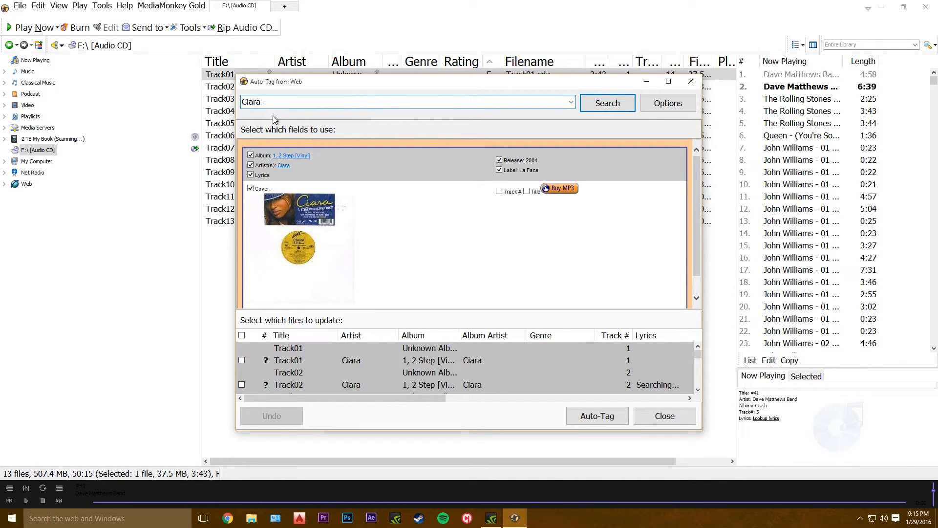
type("goodies")
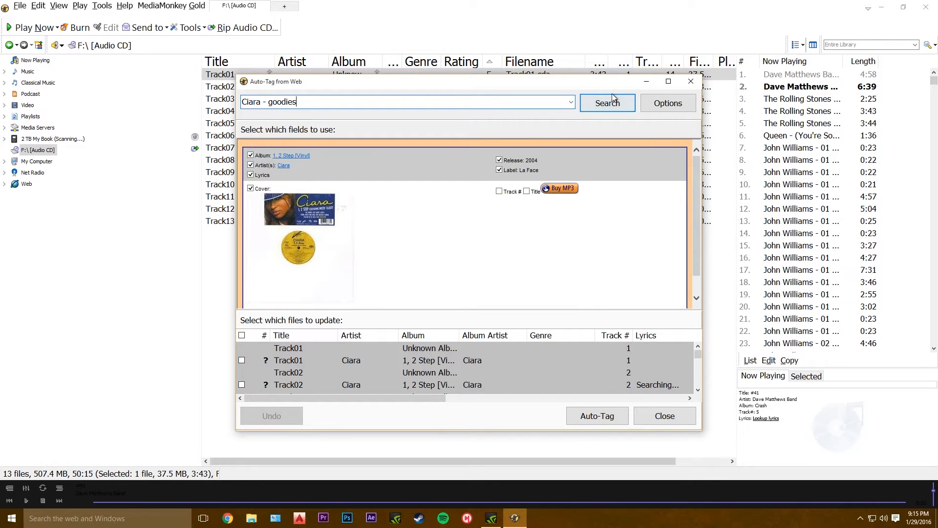
left_click(606, 104)
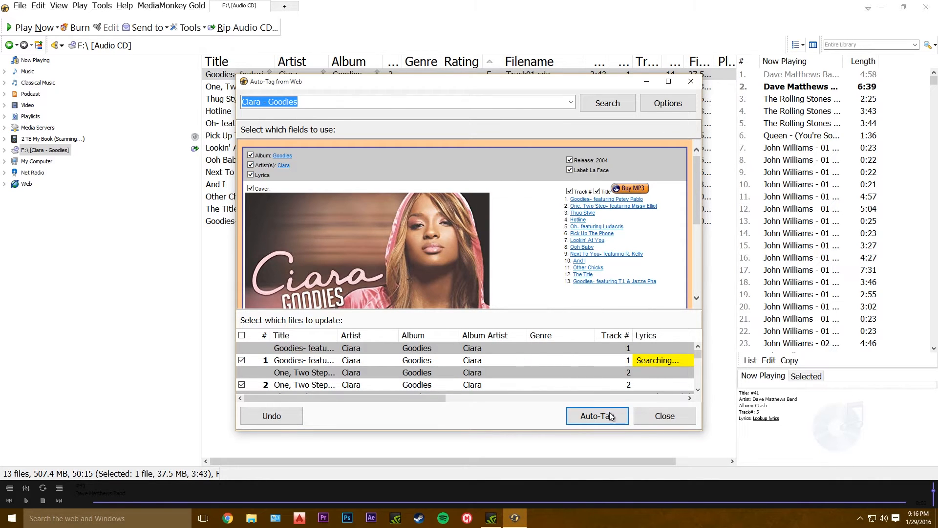
Step: Apply the Goodies tags and set up a FLAC rip at 24-bit, 48000 Hz
left_click(664, 415)
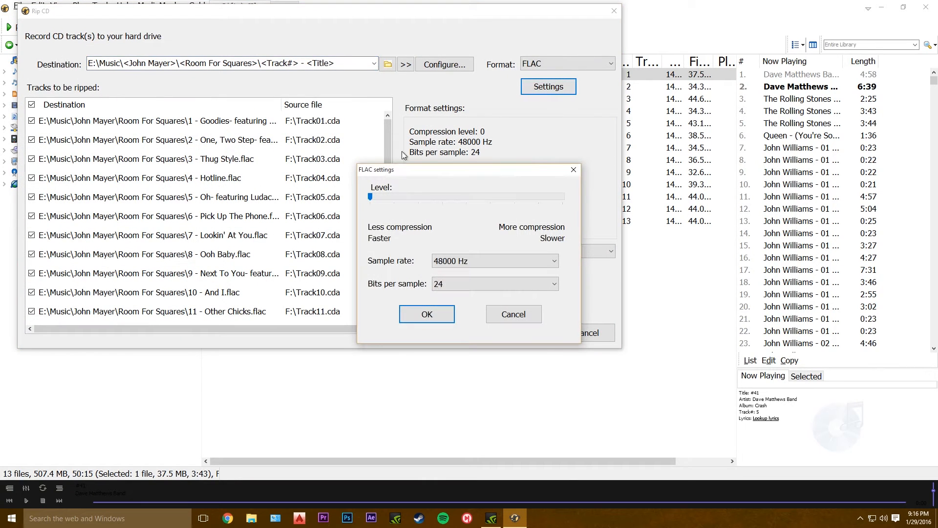
left_click(427, 314)
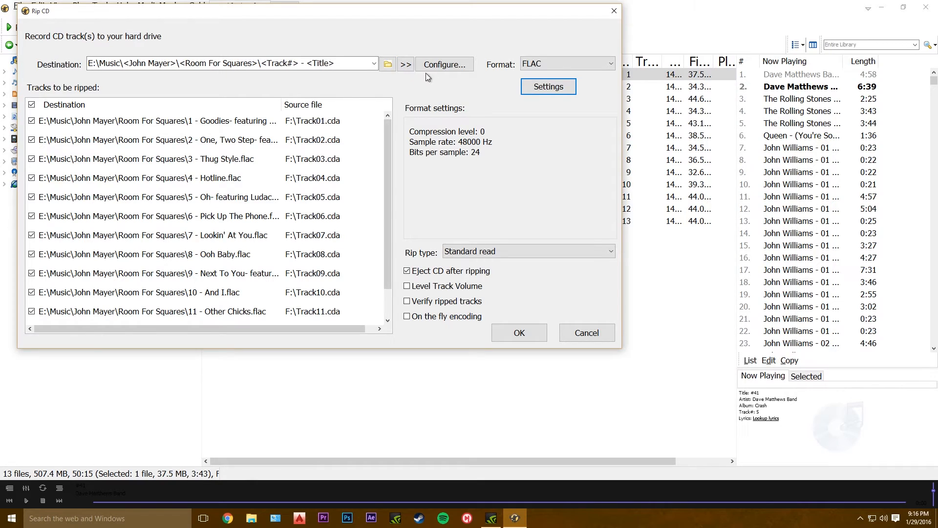
left_click(387, 64)
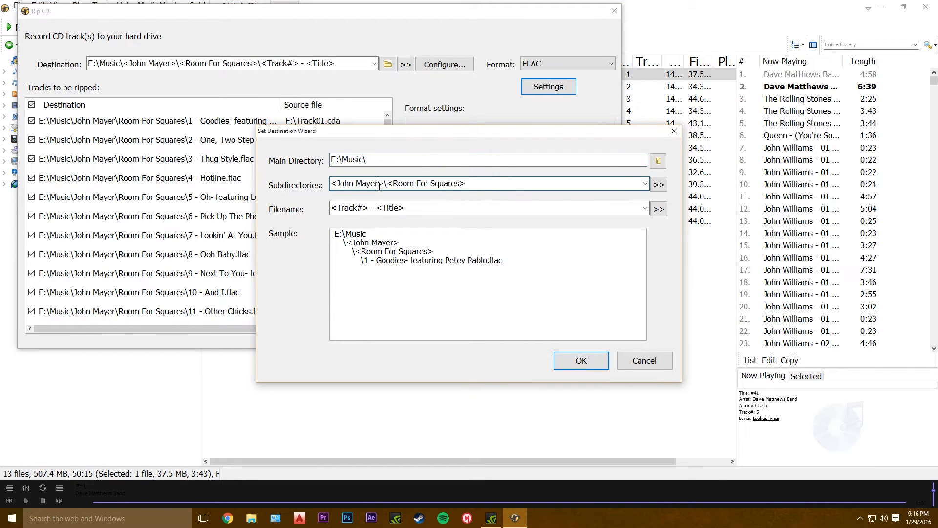
Step: Set the rip subfolders to Ciara\Goodies and start ripping the 13 tracks to FLAC
double_click(356, 184)
type("<Ciara>\\<>")
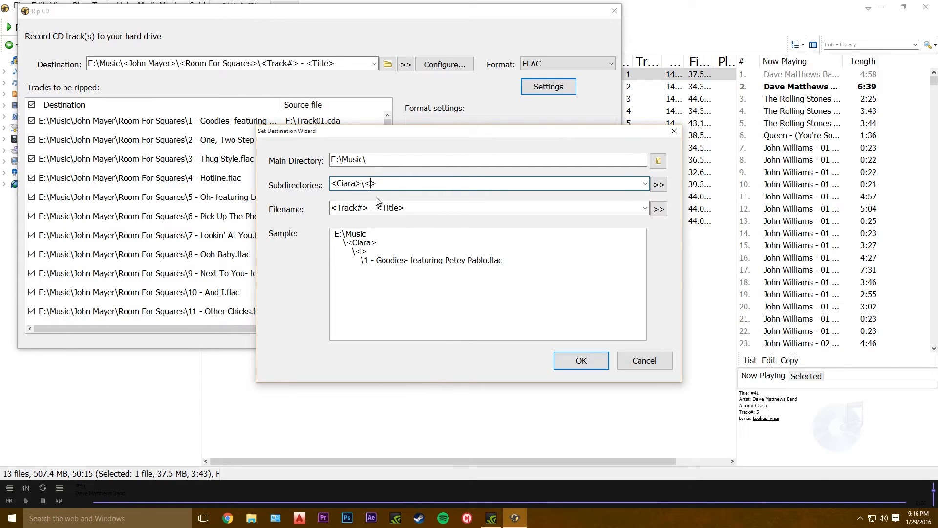
type("Goodies")
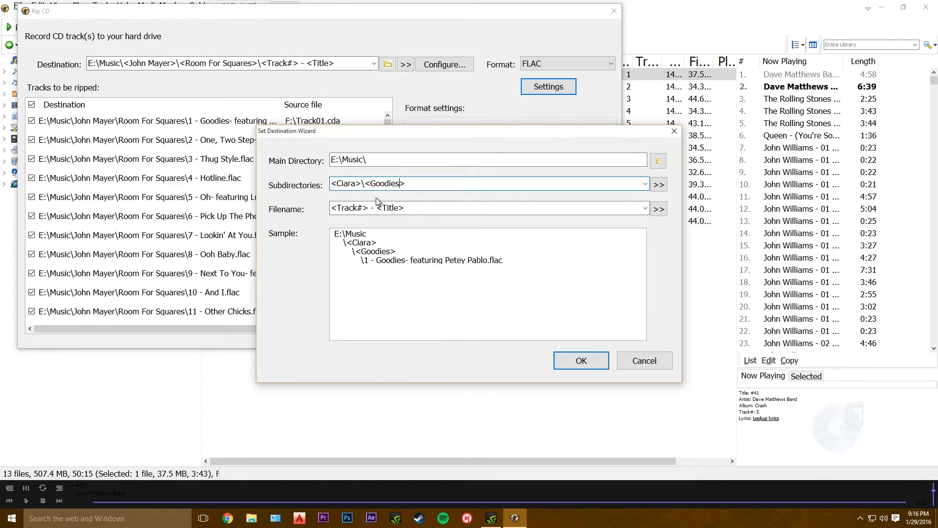
left_click(580, 360)
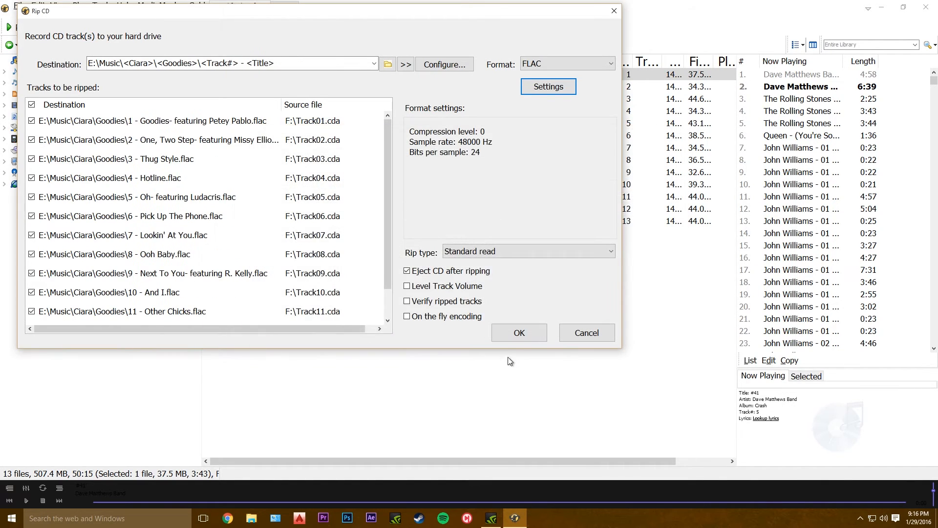
left_click(518, 332)
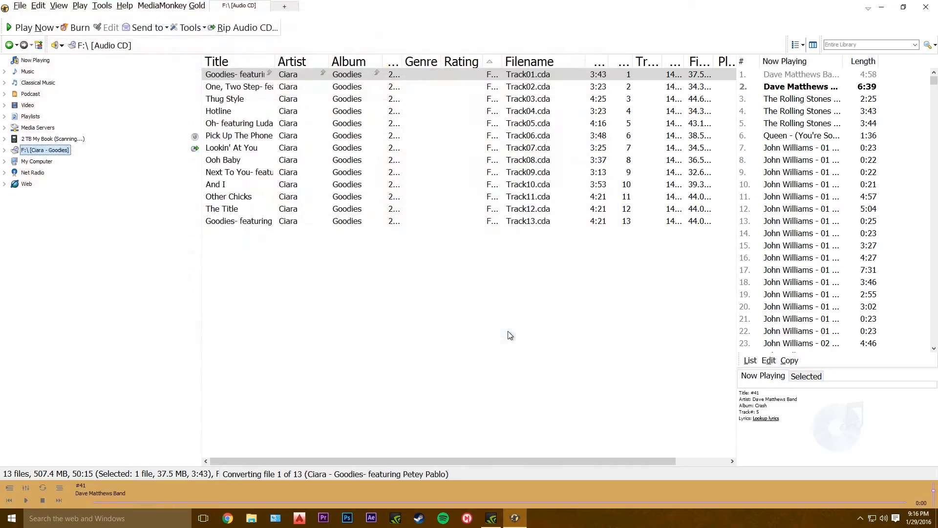
Step: In Tomahawk, review the collection folder settings, then play 'One, Two Step' from Goodies
left_click(466, 517)
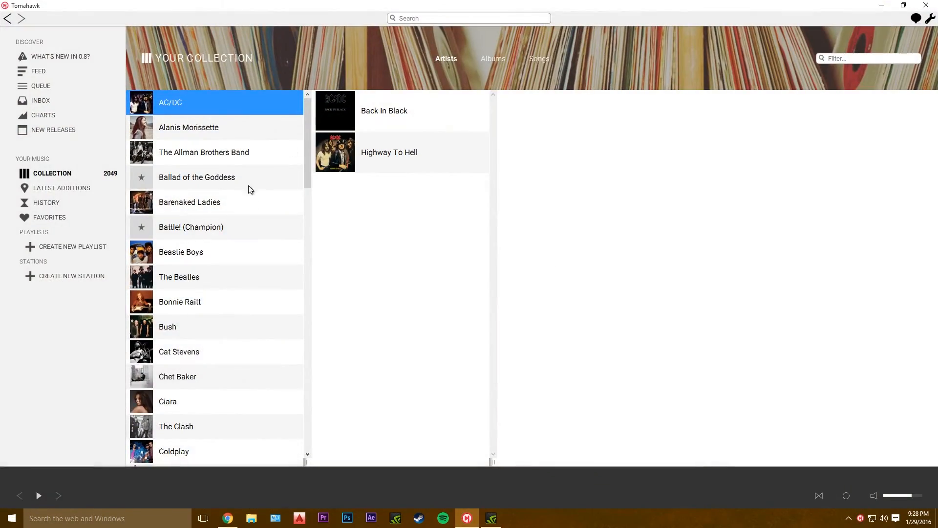
left_click(930, 19)
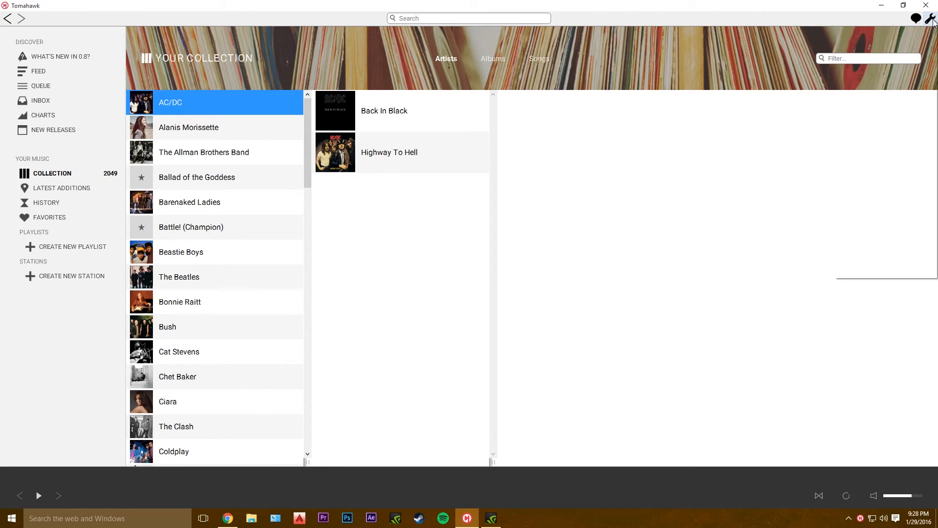
left_click(931, 18)
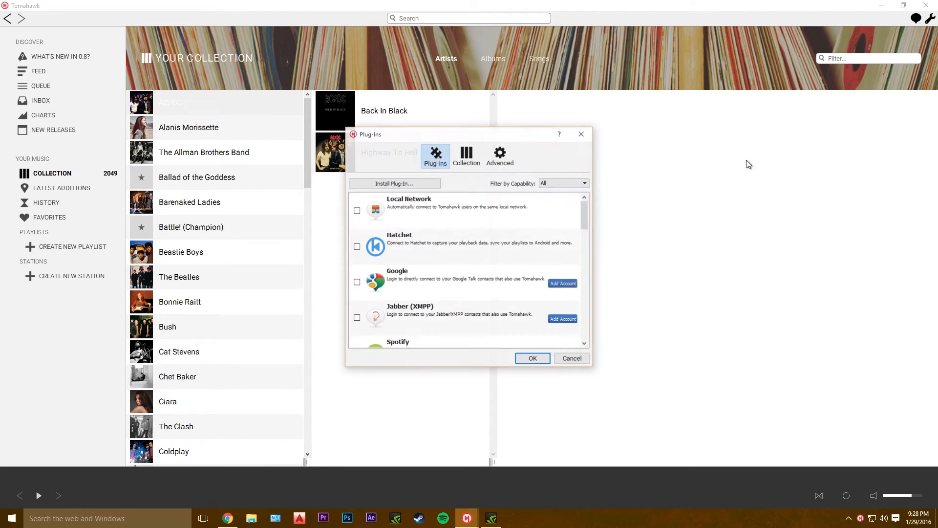
left_click(466, 154)
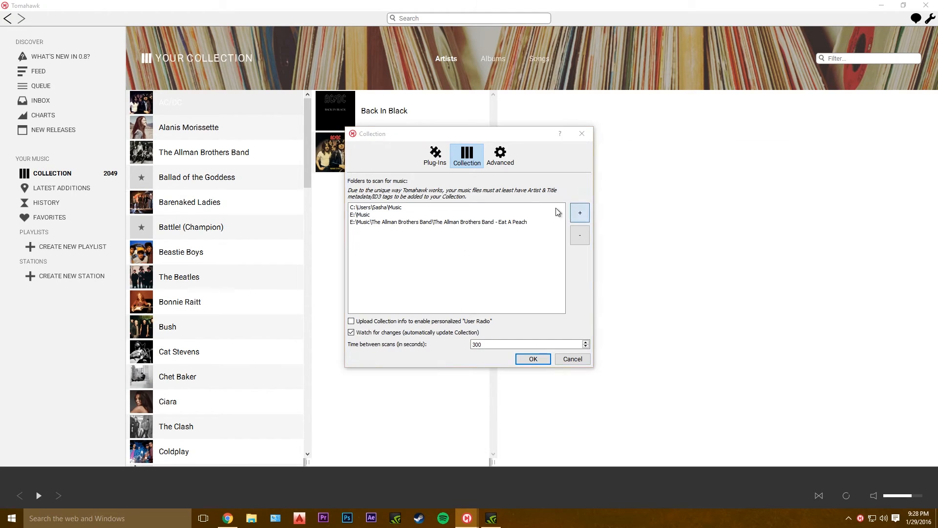
left_click(578, 212)
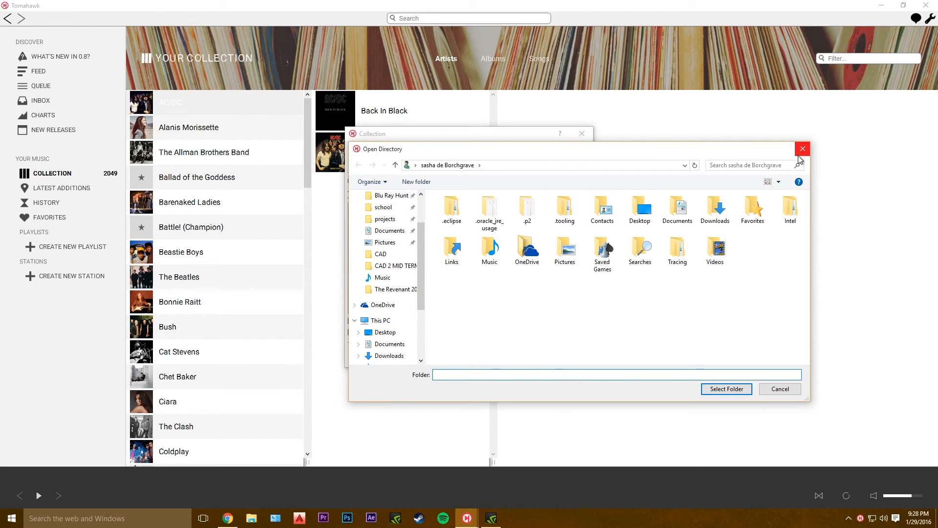
left_click(802, 149)
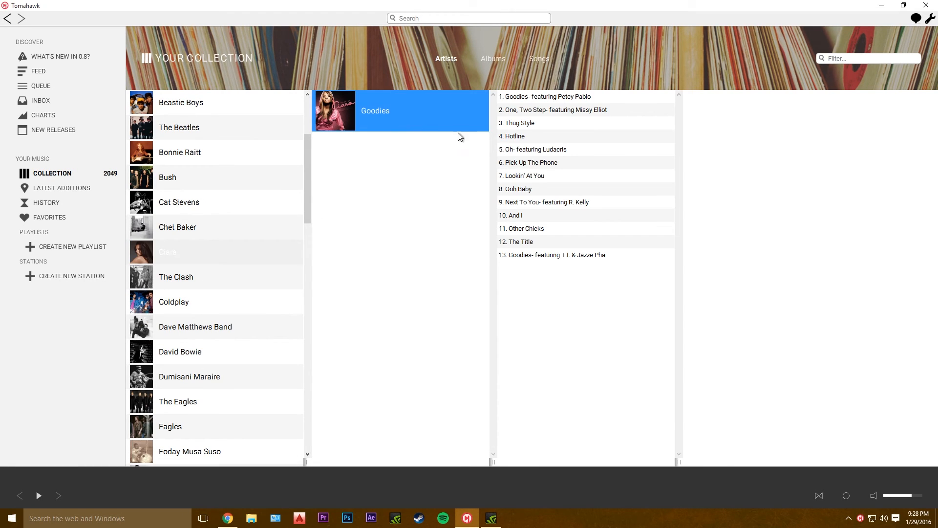
double_click(556, 110)
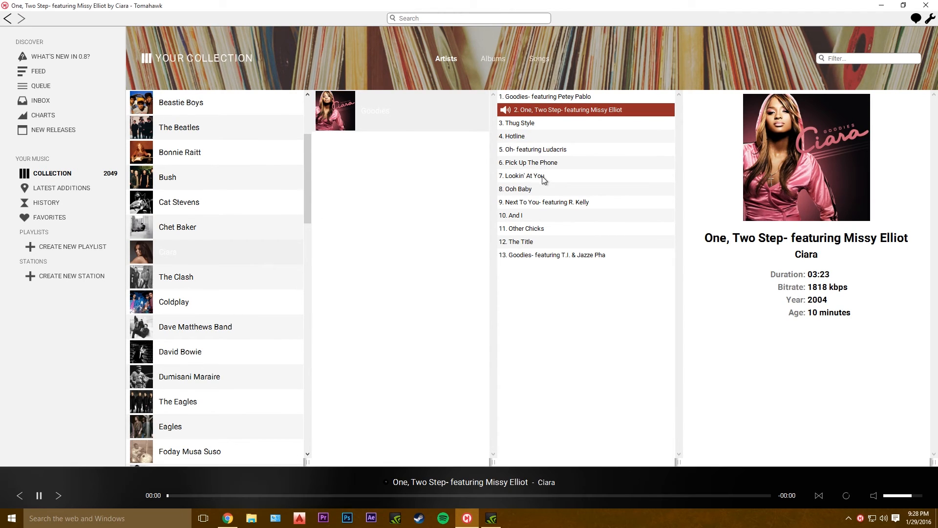